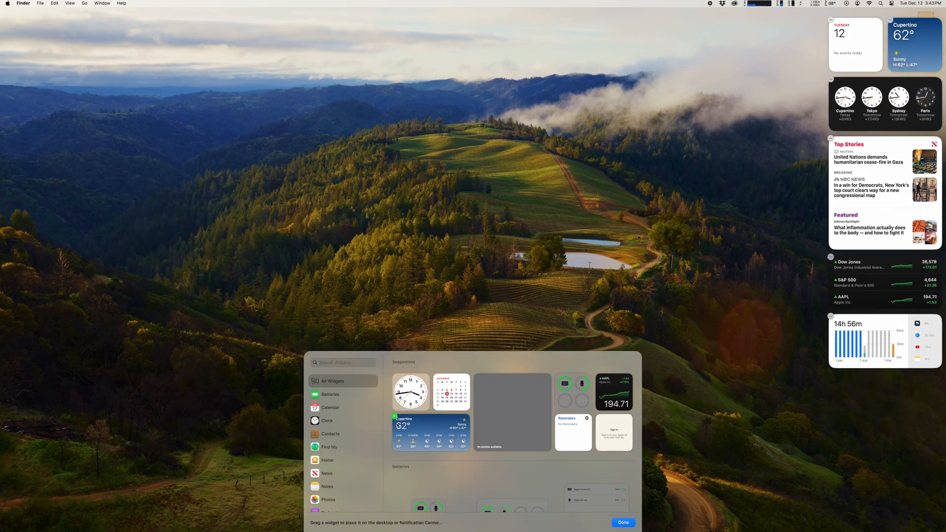
Finish editing desktop widgets and move through the Screen Saver and Desktop & Dock panes.
left_click(330, 500)
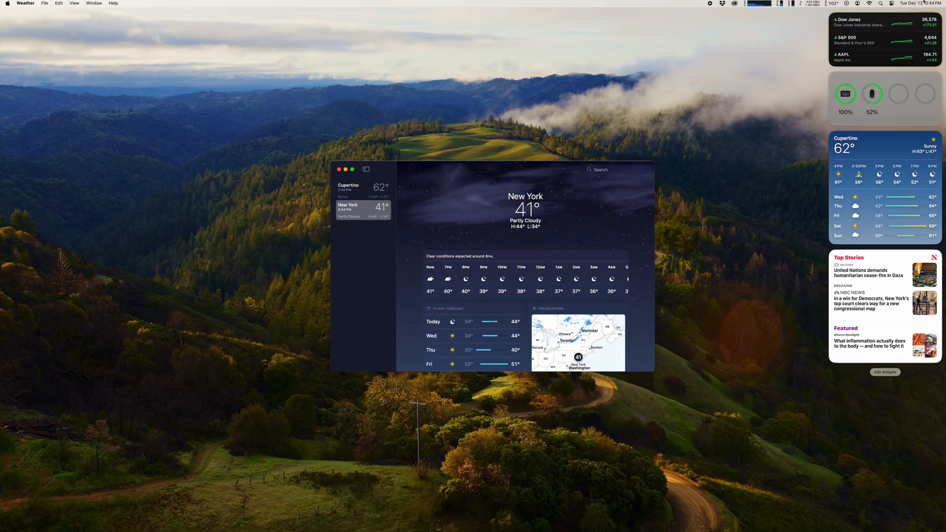
left_click(338, 168)
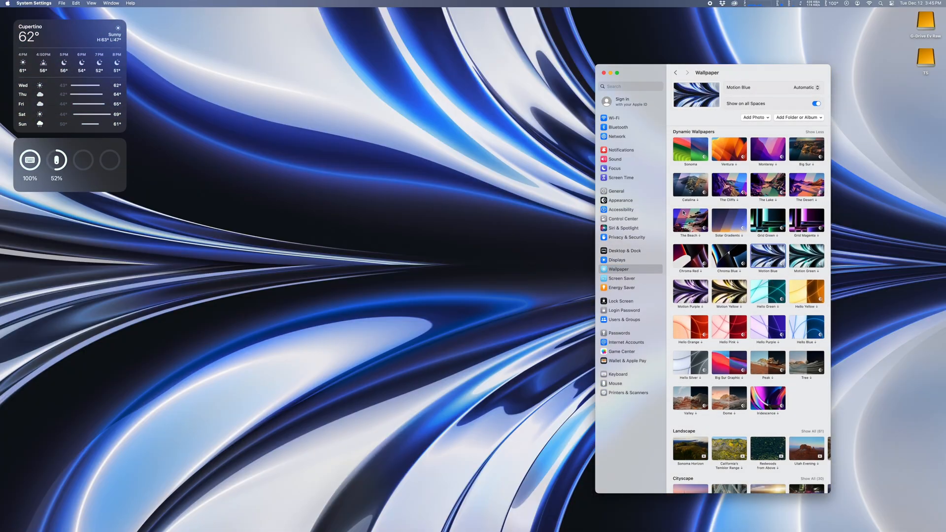
left_click(622, 278)
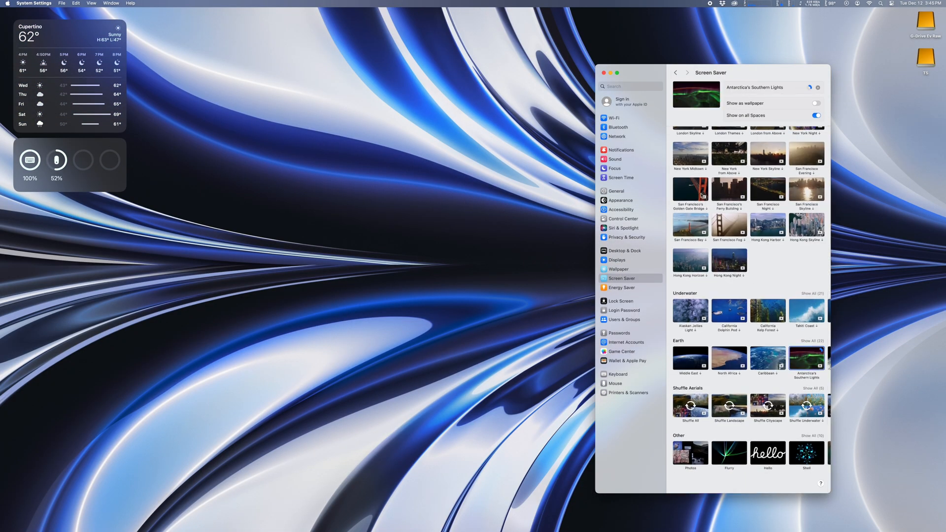
left_click(621, 201)
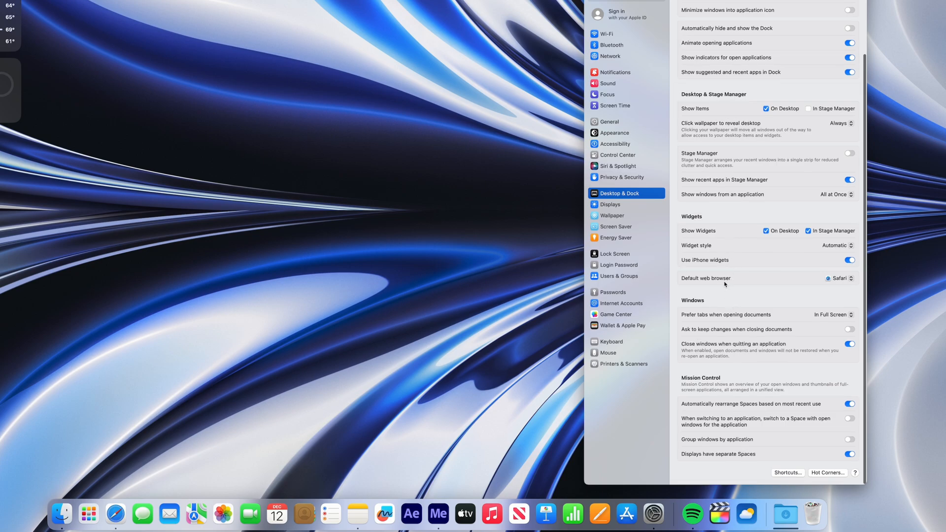
Turn off 'Show suggested and recent apps in Dock' and close System Settings.
scroll("up", 3)
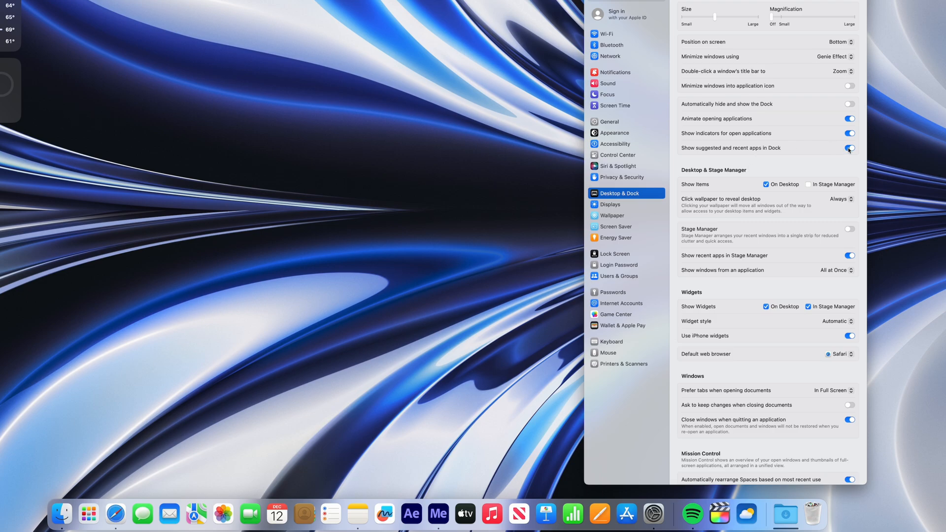
left_click(849, 148)
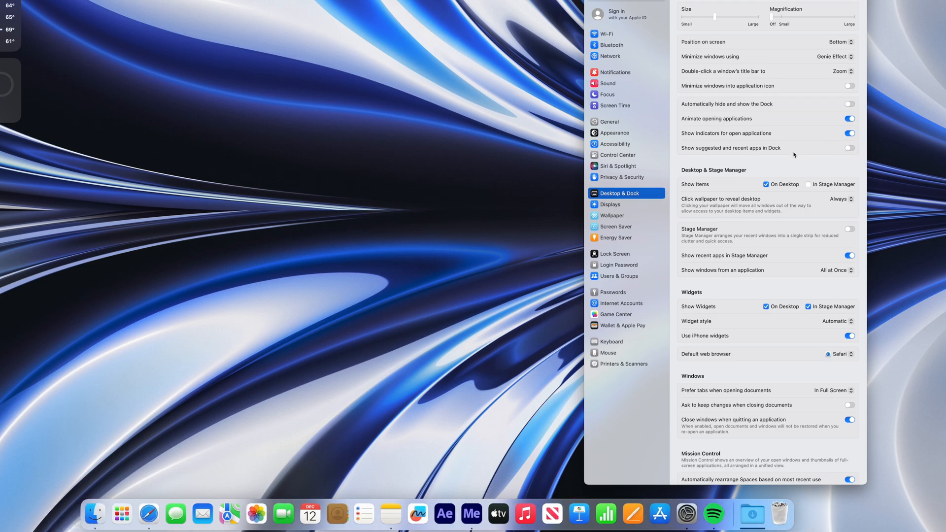
mouse_move(768, 130)
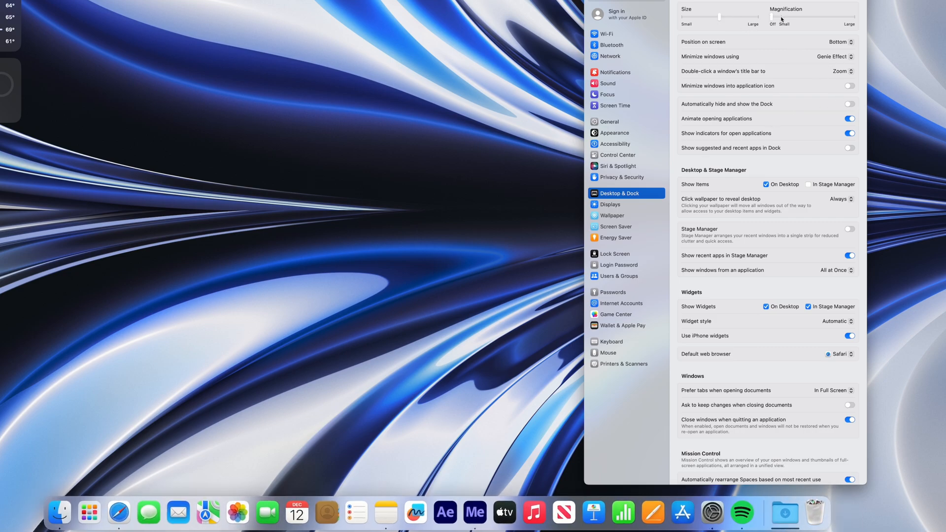
mouse_move(787, 73)
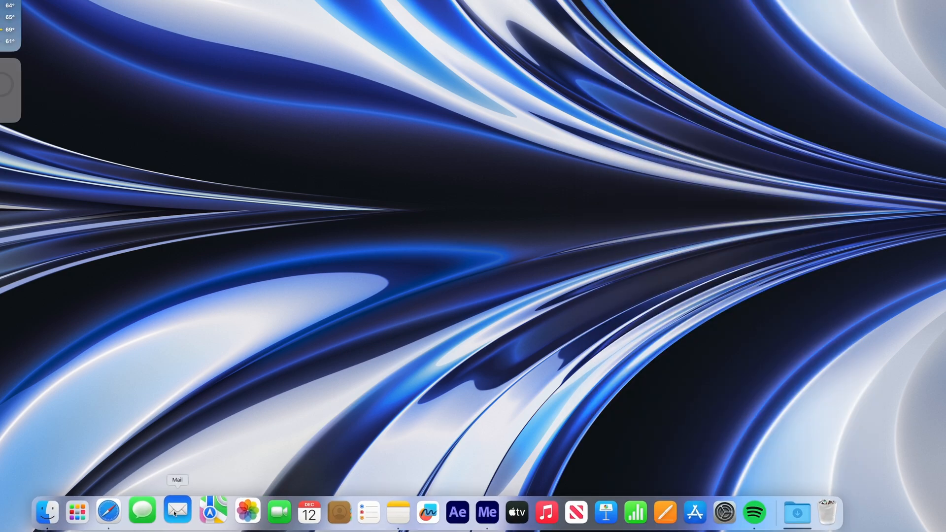
left_click(237, 512)
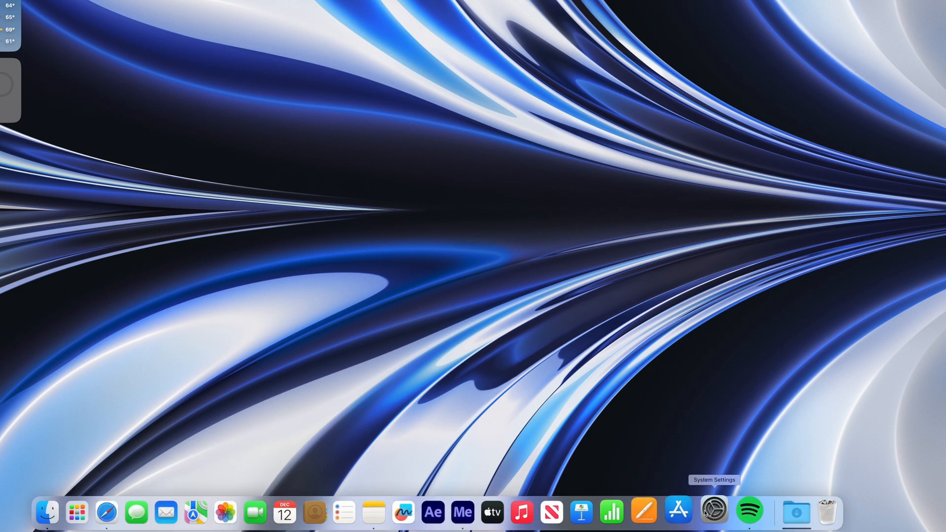
Set the mouse to secondary-click on the right side with natural scrolling on.
left_click(714, 512)
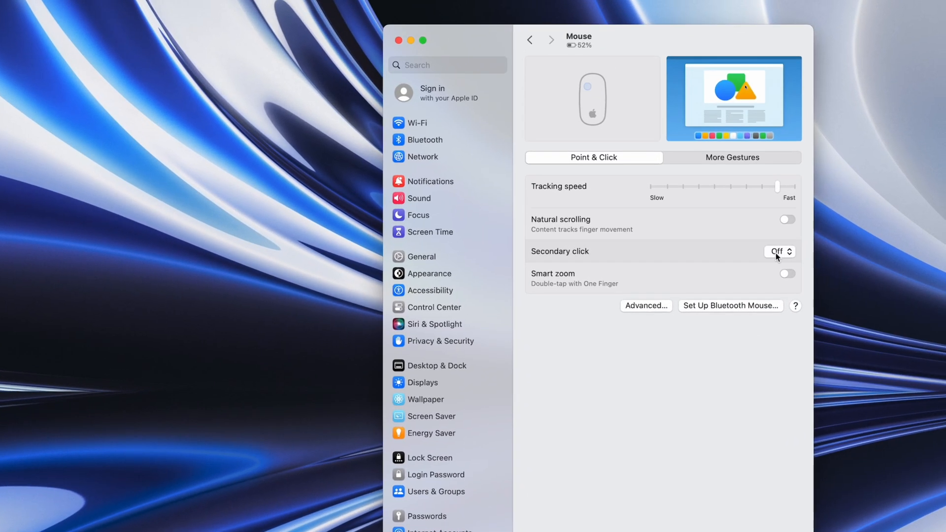
left_click(779, 251)
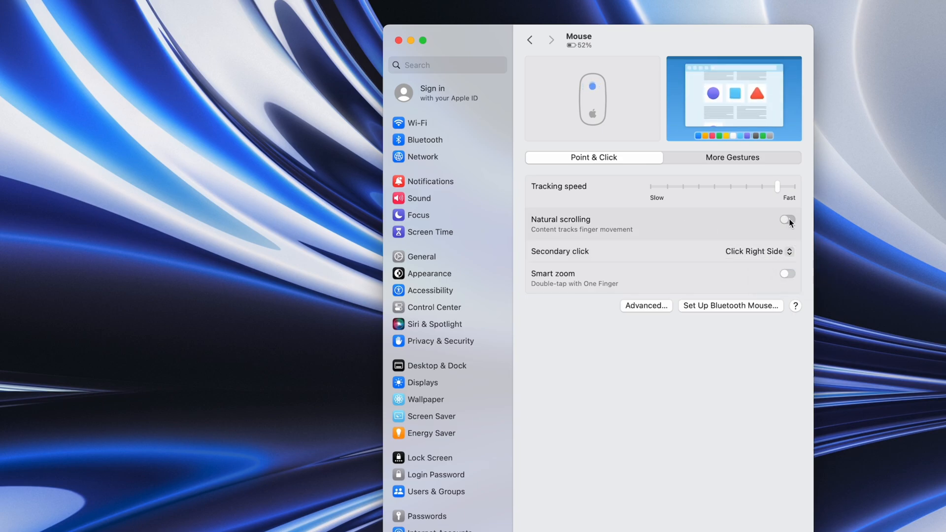
left_click(788, 220)
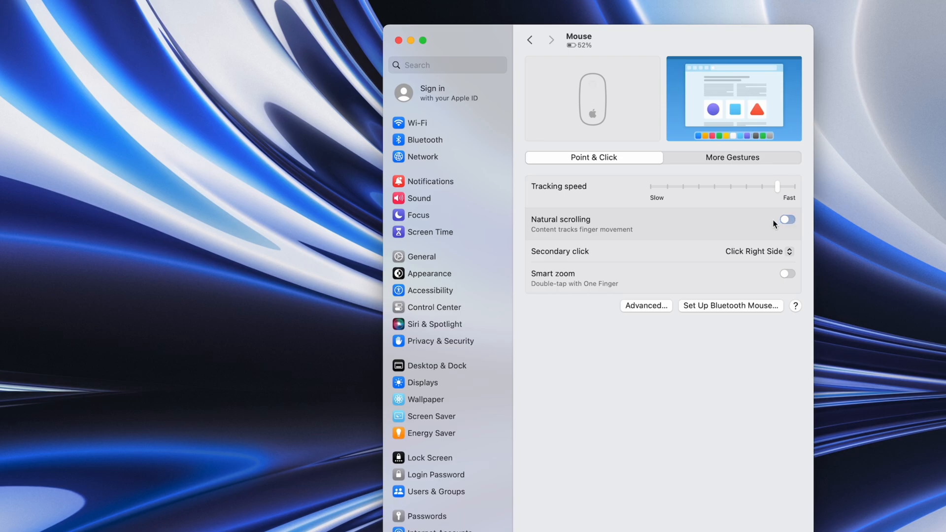
right_click(321, 500)
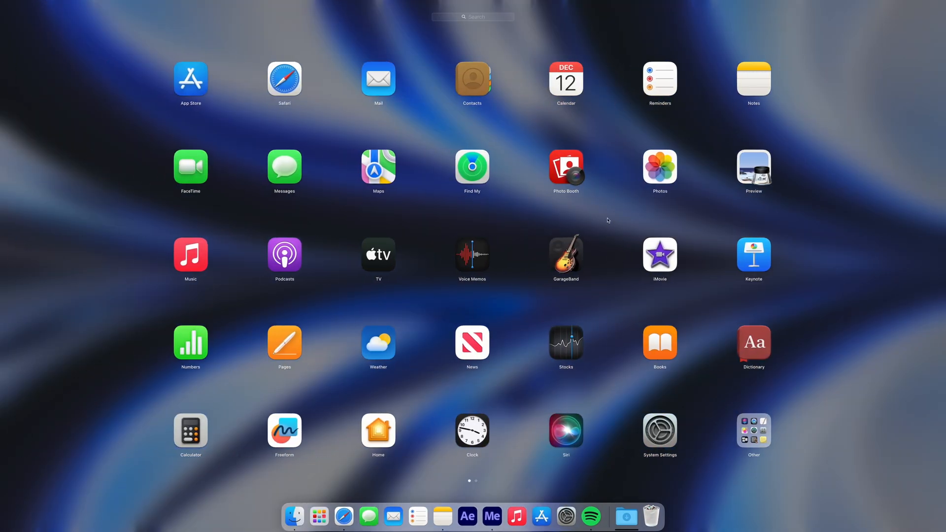
Browse across the Launchpad app grid.
scroll("left", 3)
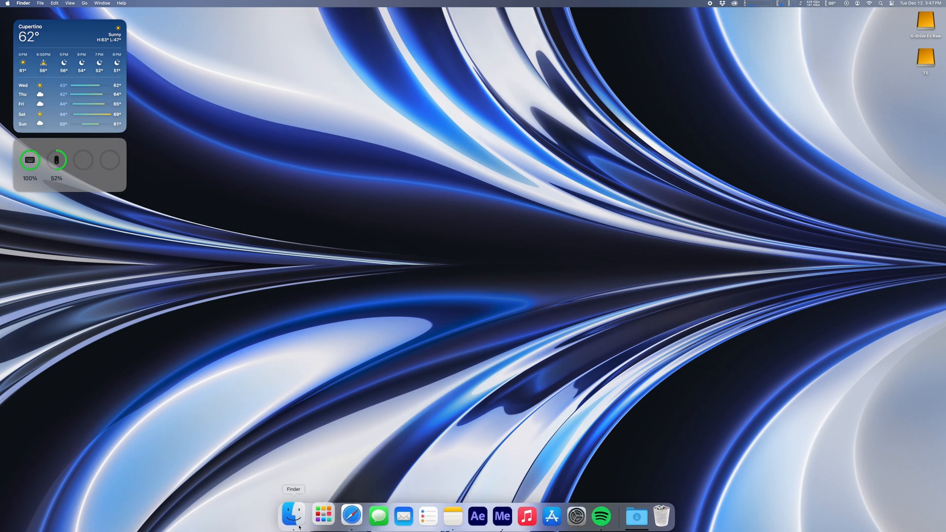
Show the path and status bars in a new Finder window and browse Documents back to Desktop.
left_click(293, 516)
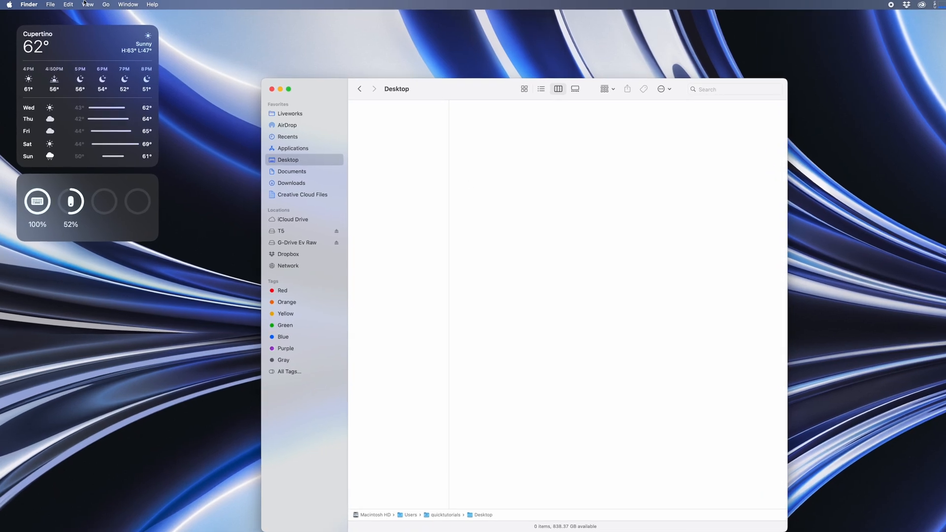
left_click(87, 4)
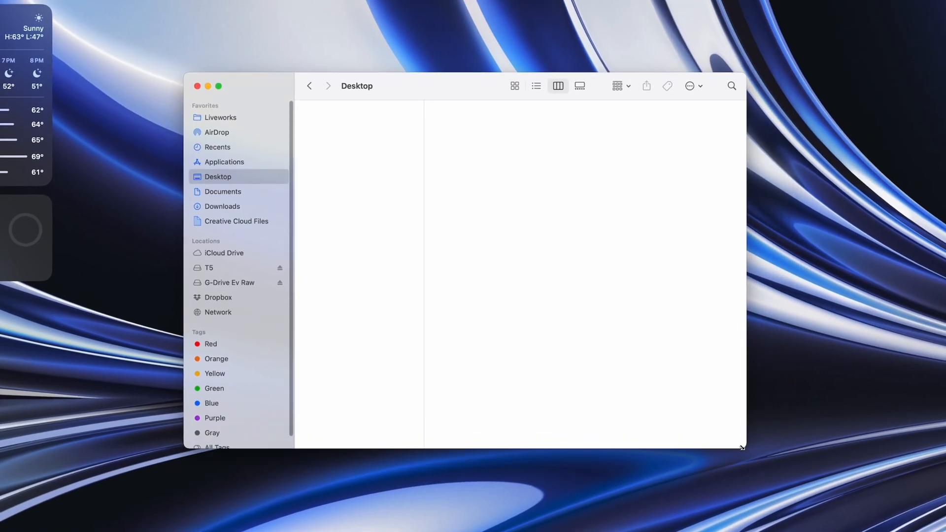
mouse_move(602, 449)
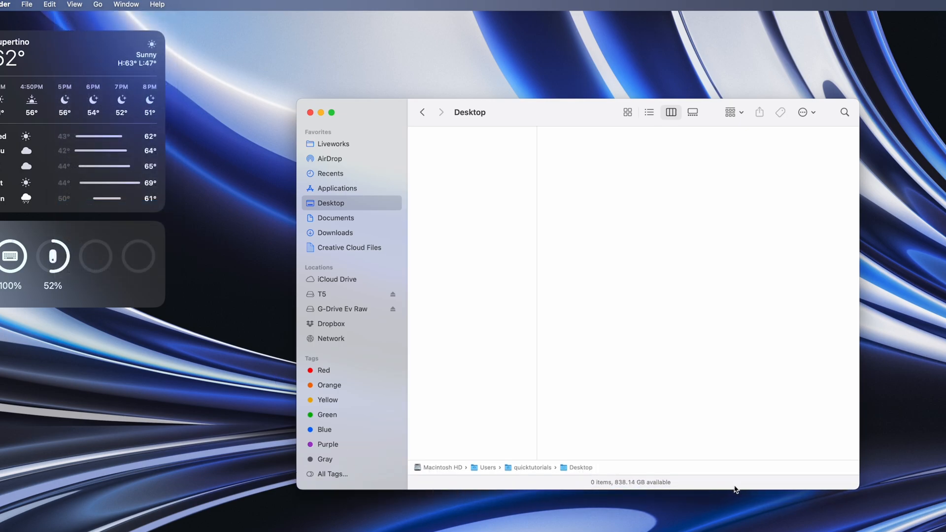
left_click(335, 218)
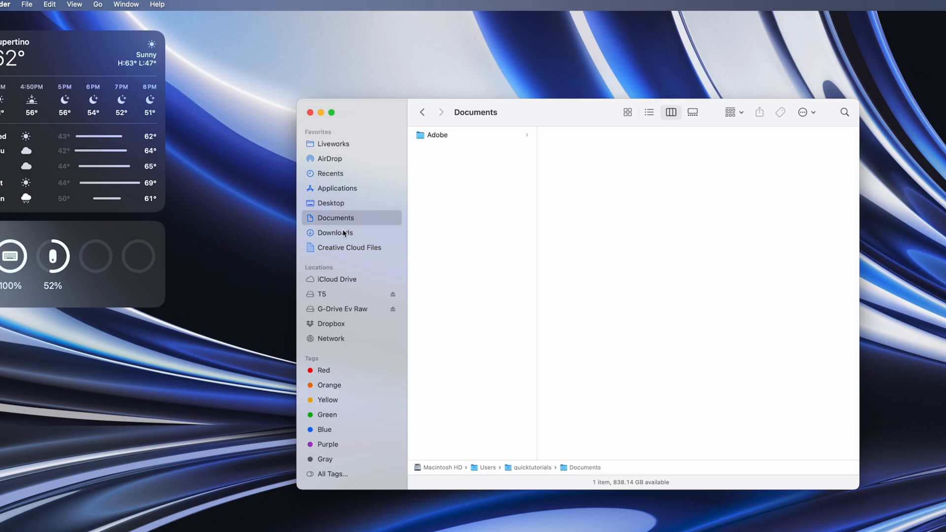
left_click(331, 203)
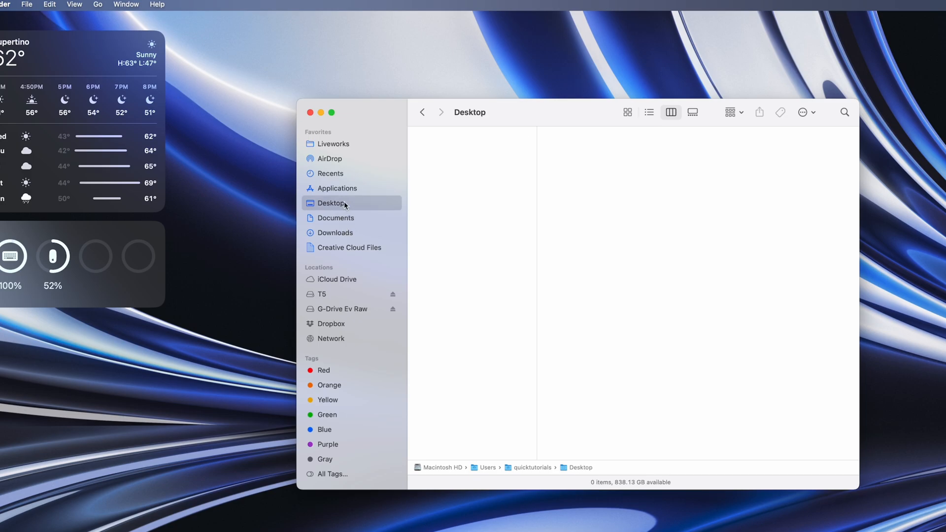
mouse_move(633, 489)
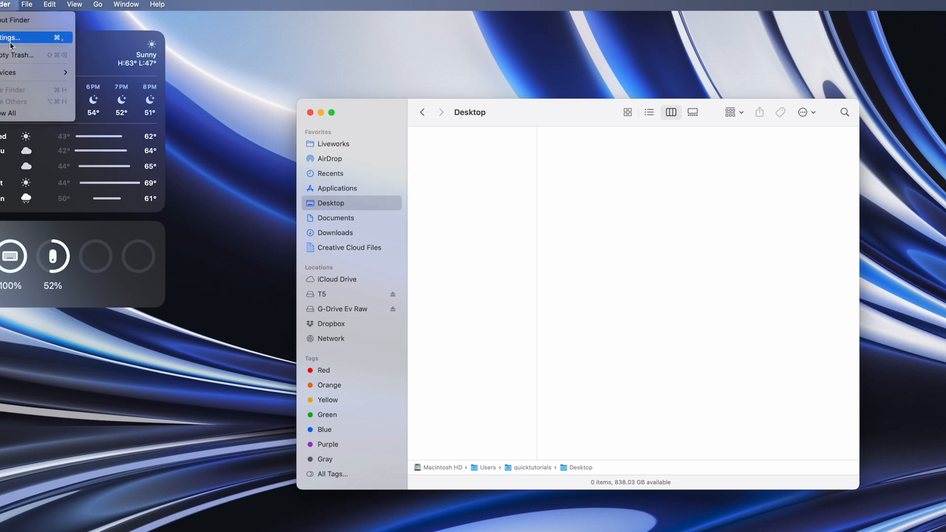
Add Movies, Music and Pictures to the Finder sidebar favourites in Finder Settings.
left_click(11, 38)
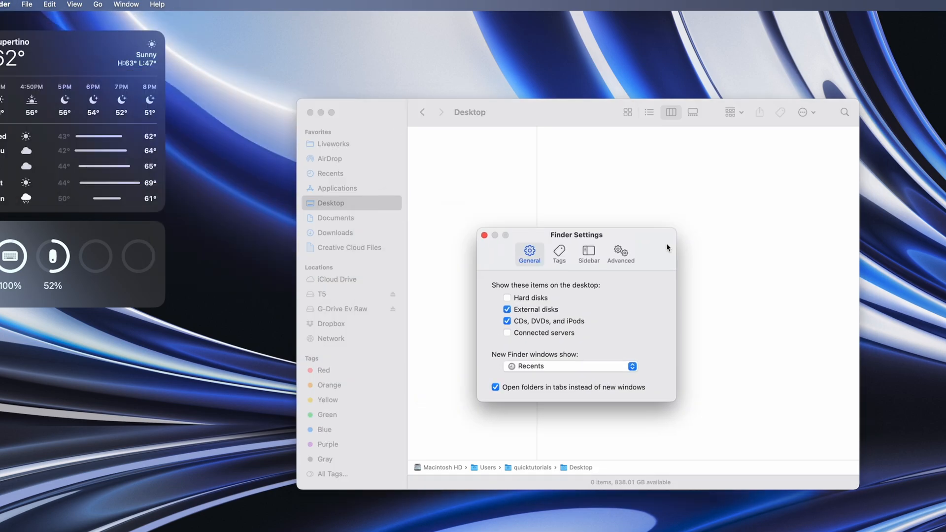
left_click_drag(576, 234, 524, 201)
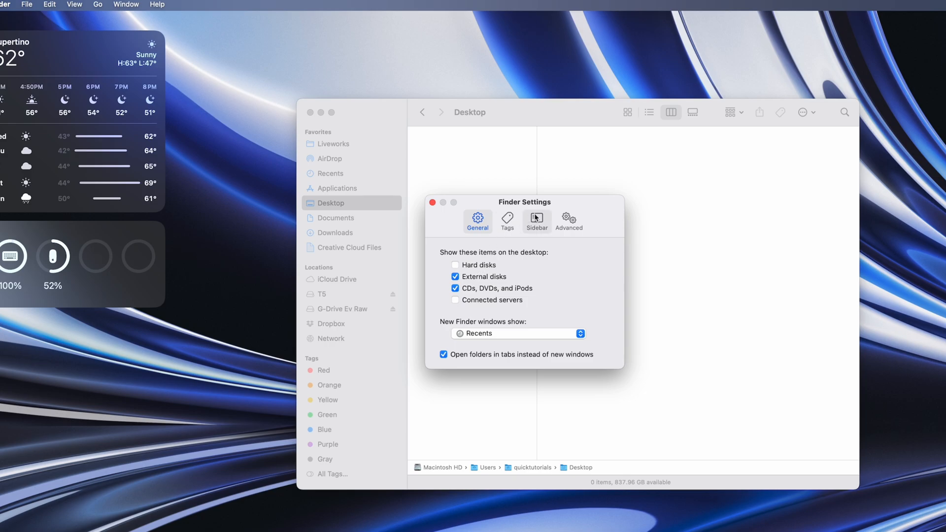
left_click(536, 219)
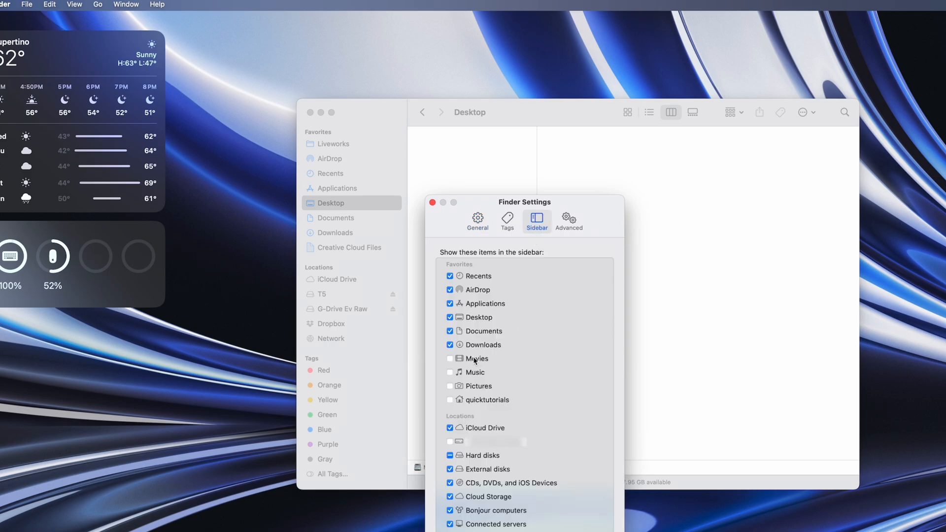
left_click(449, 386)
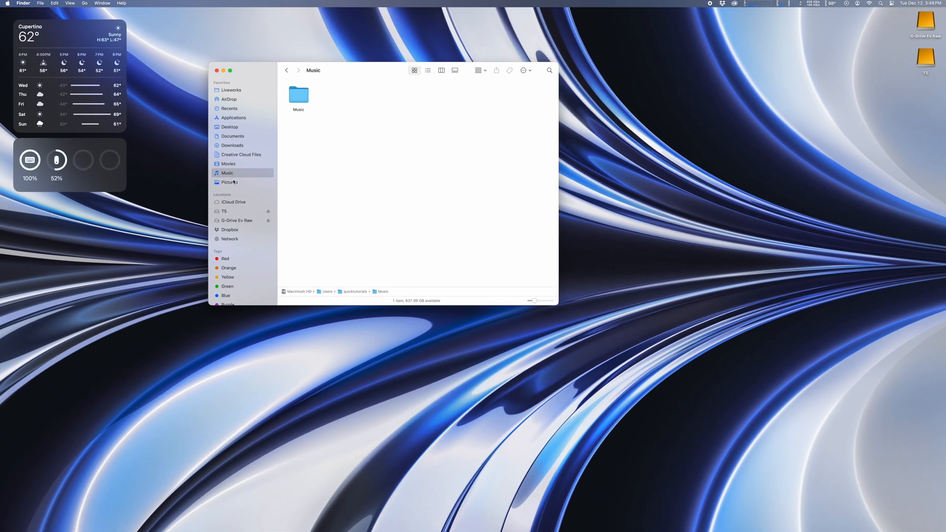
Browse the Downloads and Creative Cloud Files folders from the sidebar.
left_click(233, 146)
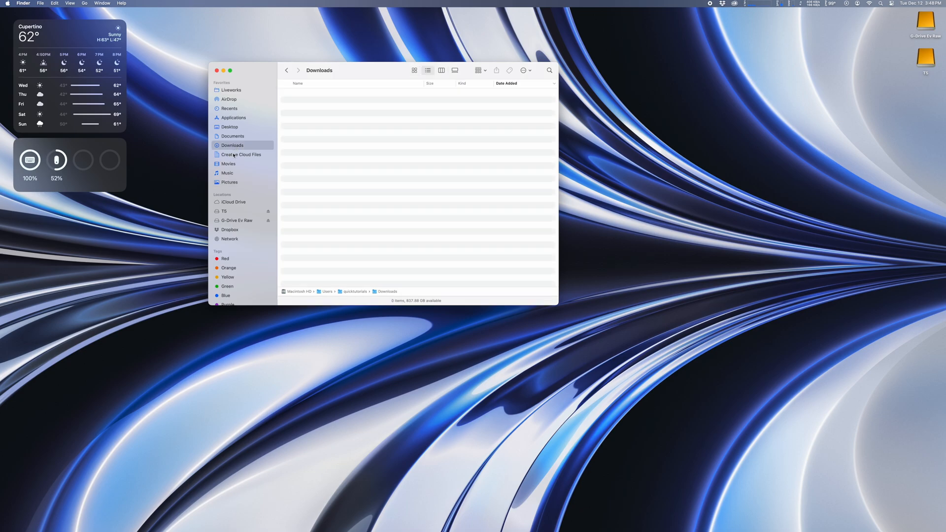
left_click(240, 155)
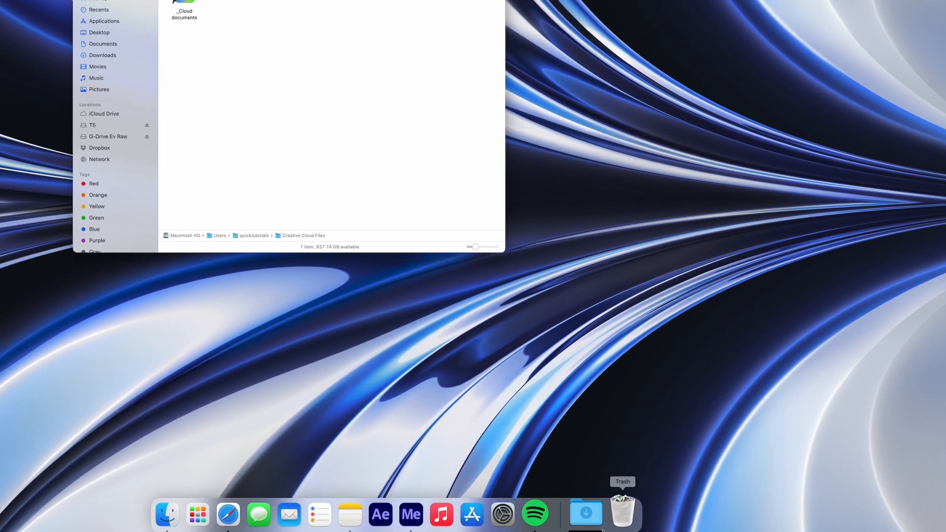
Reach the Hot Corners settings under Desktop & Dock.
left_click(503, 514)
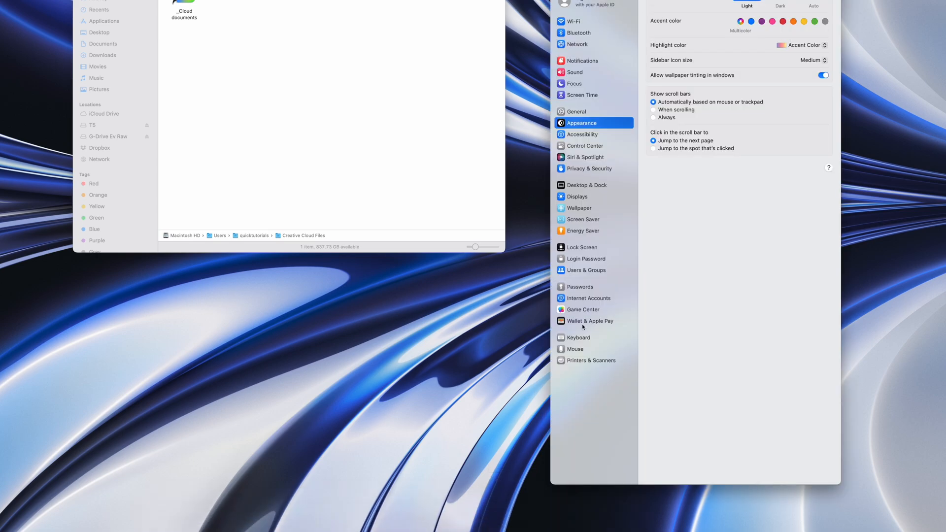
left_click(587, 185)
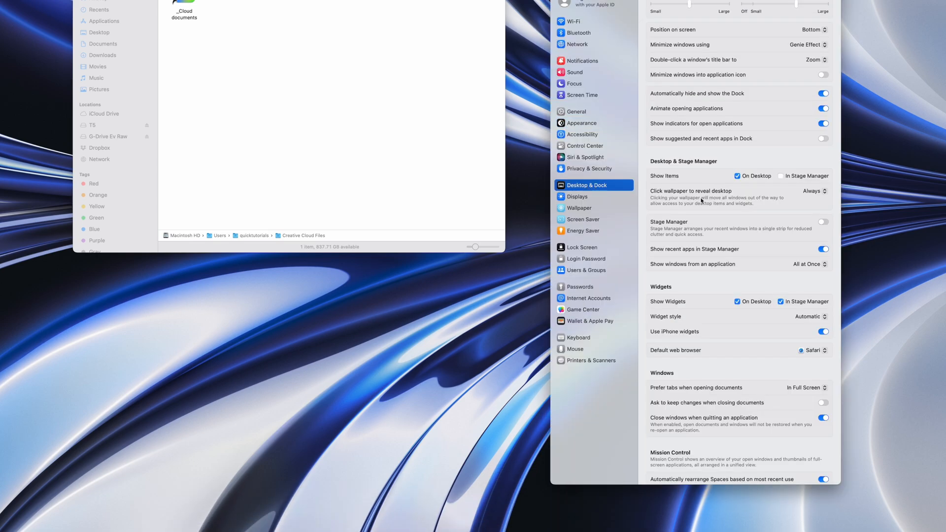
scroll("down", 3)
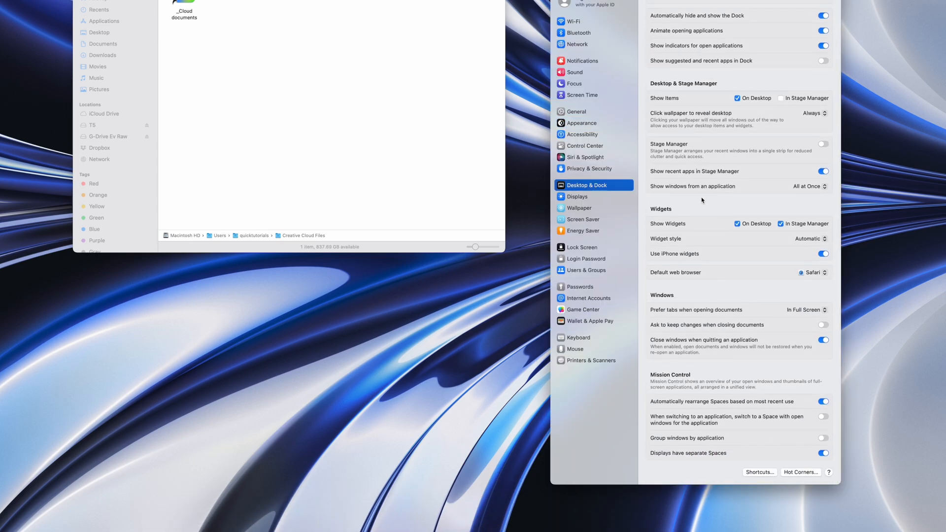
left_click(800, 472)
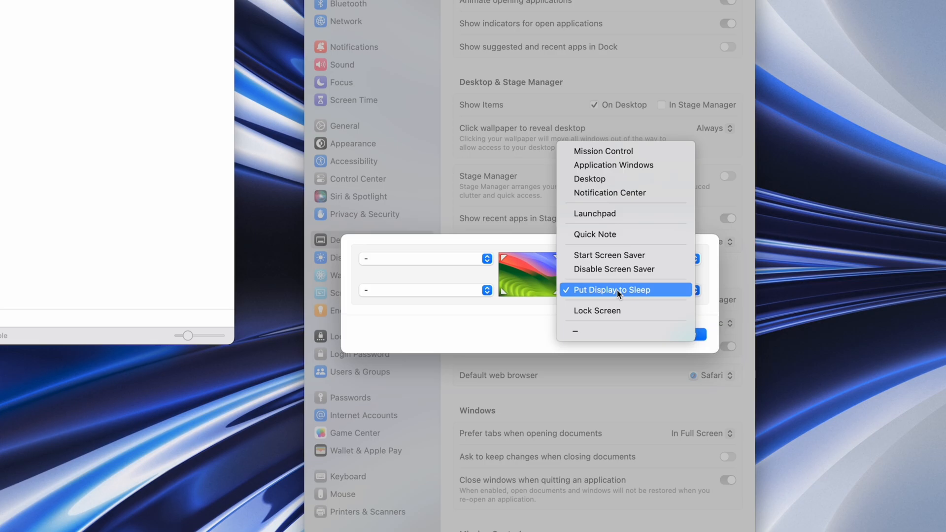
Set top-right to Start Screen Saver and bottom-right to Put Display to Sleep, then confirm.
left_click(611, 290)
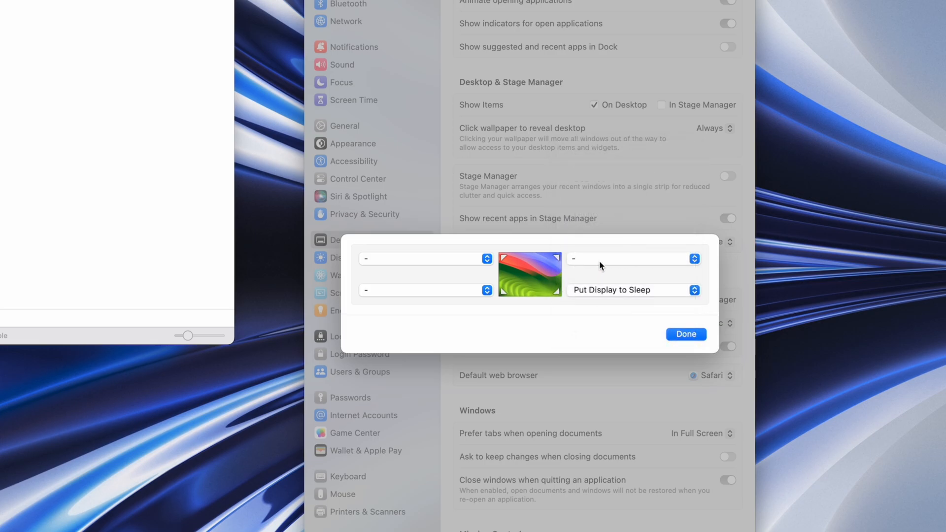
left_click(633, 258)
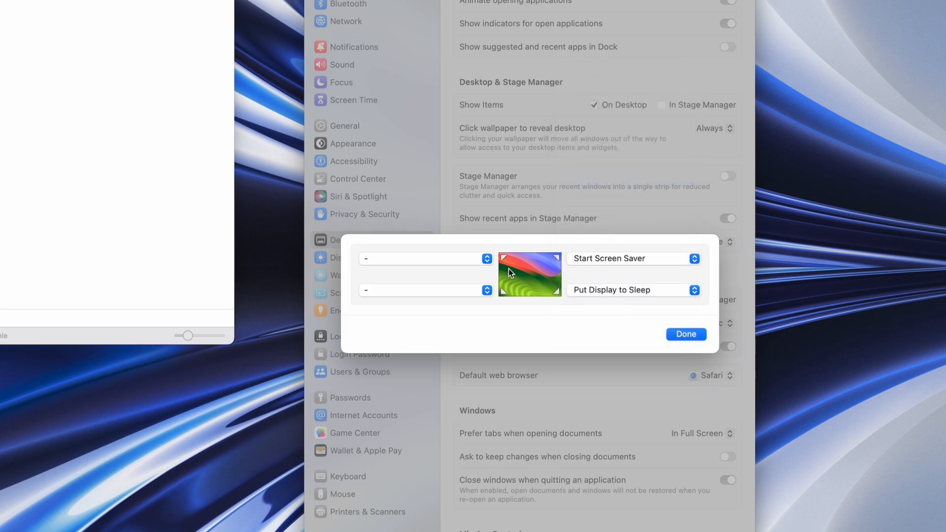
left_click(425, 258)
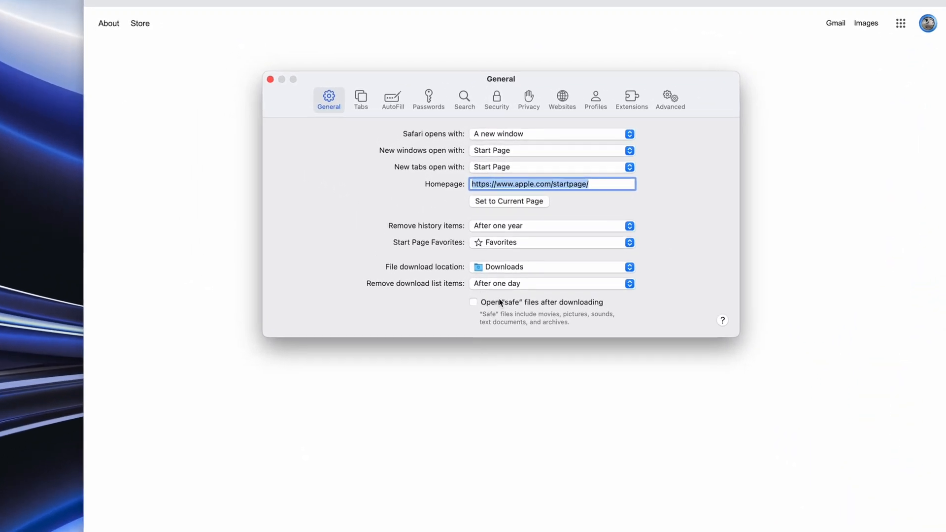
Leave 'Open safe files after downloading' switched off in Safari's General settings.
left_click(473, 302)
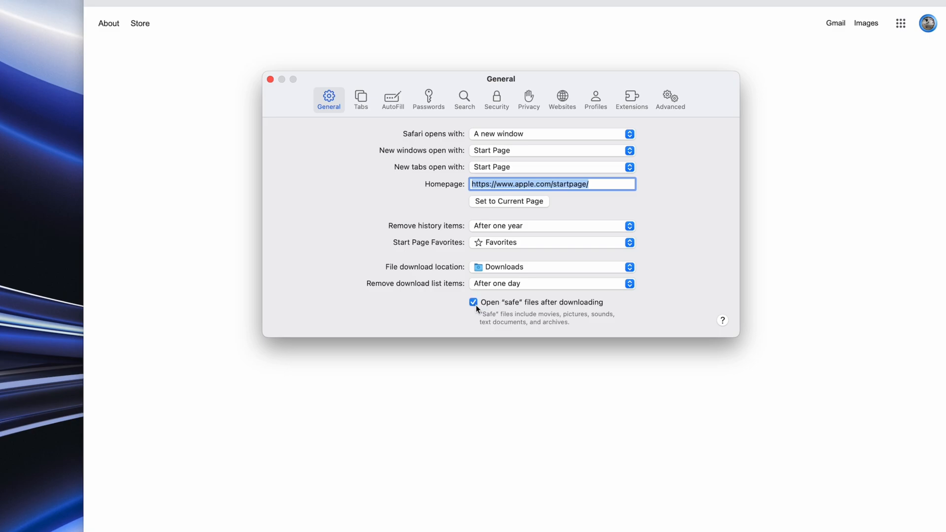
left_click(473, 303)
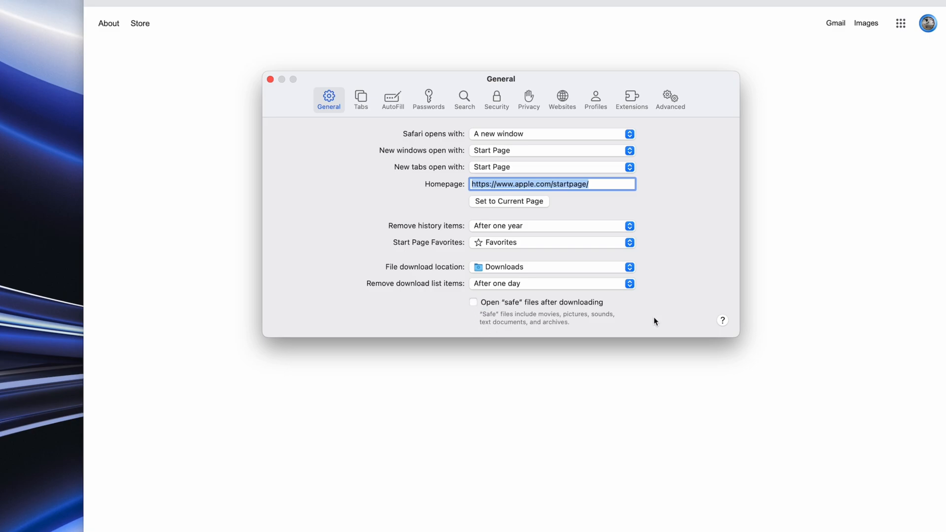
mouse_move(676, 284)
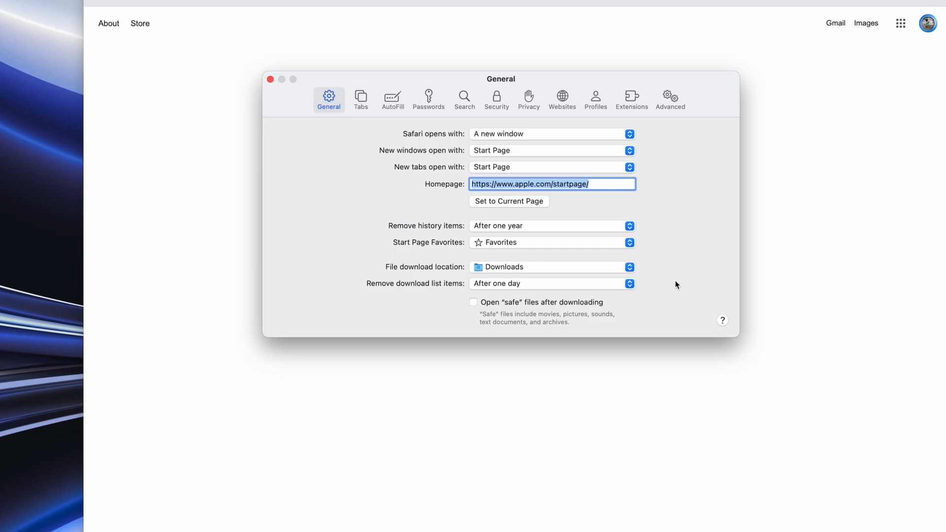
Make new windows open with an empty page and Safari reopen all windows from the last session.
left_click(630, 150)
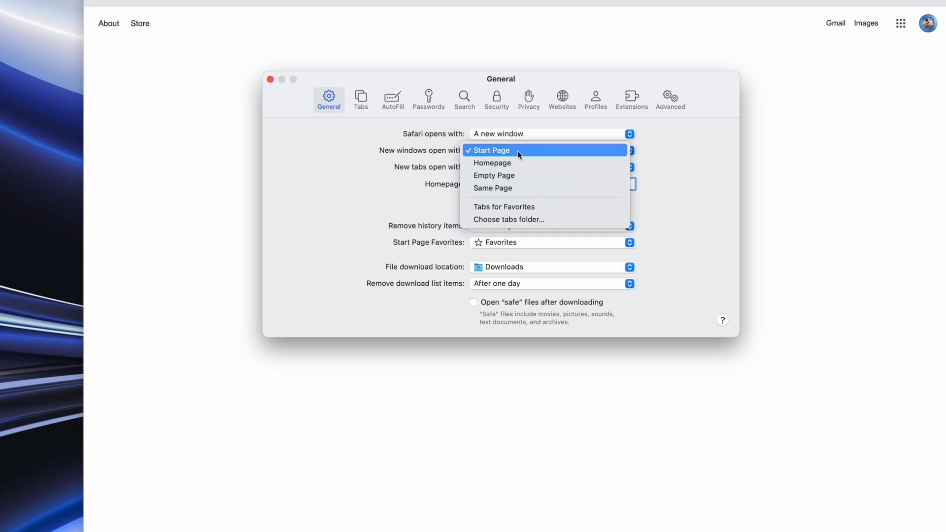
left_click(493, 176)
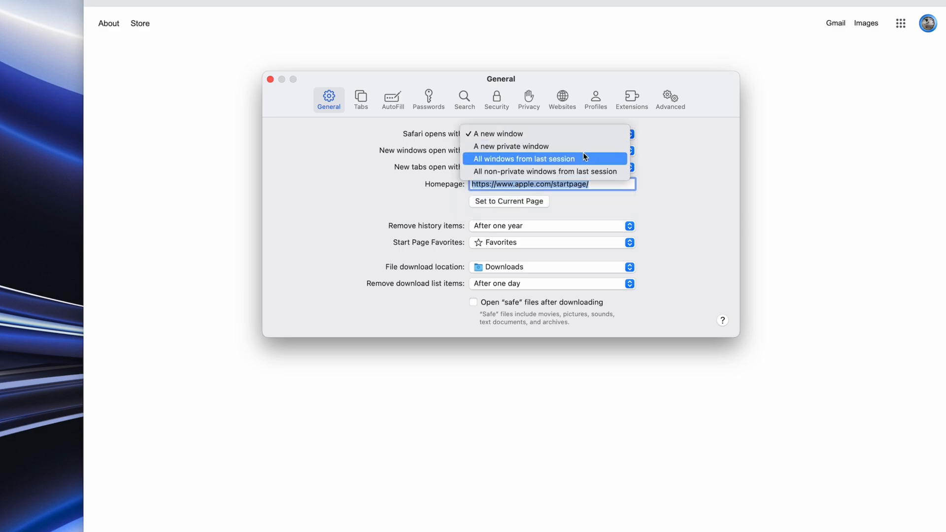
left_click(522, 158)
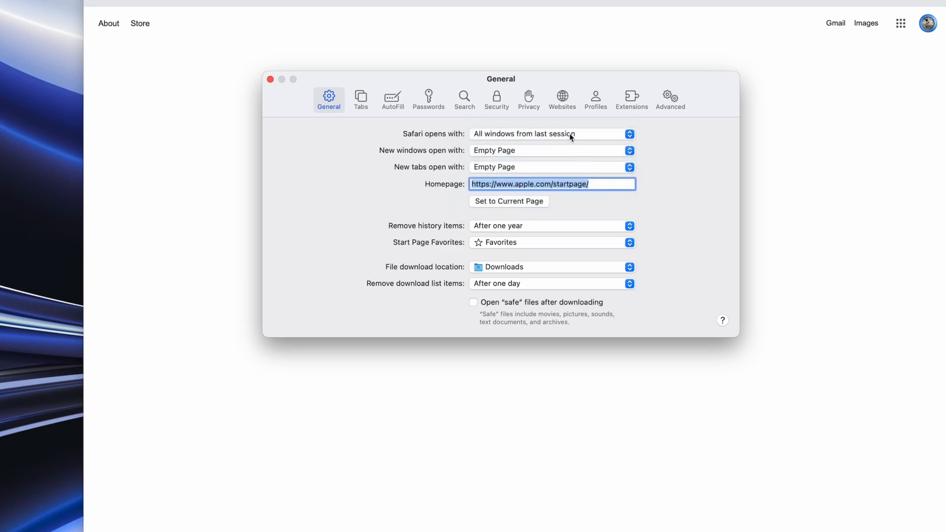